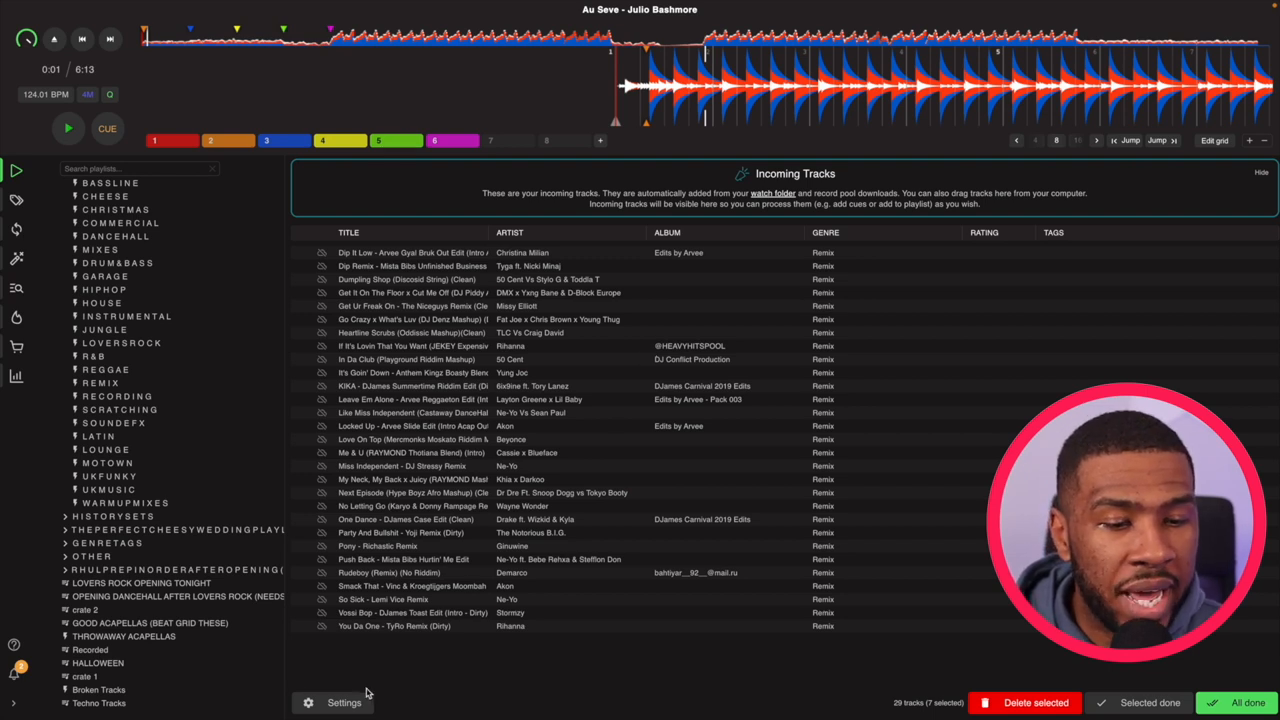
Step: Bring up the Watch Settings folder picker browsing the Desktop
{"action": "left_click", "coordinate": [344, 702]}
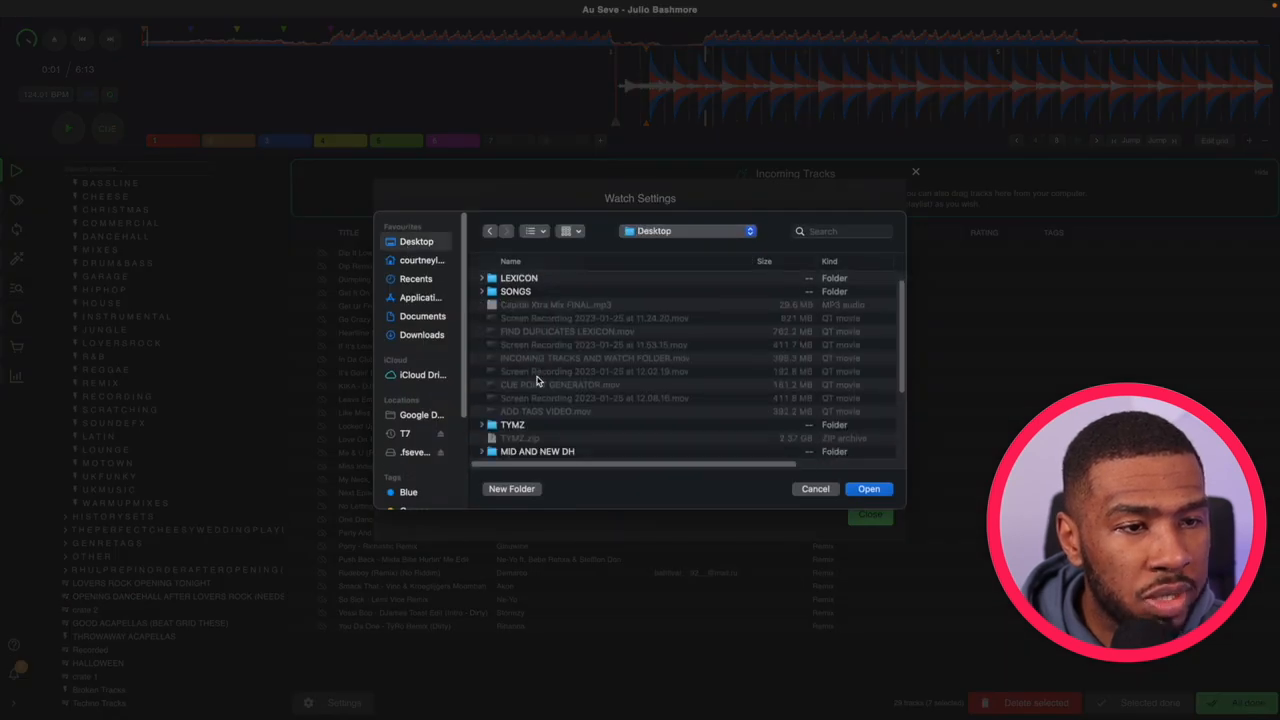
Step: Create a Desktop folder named 'New Lexicon Location' and enter it
{"action": "left_click", "coordinate": [512, 488]}
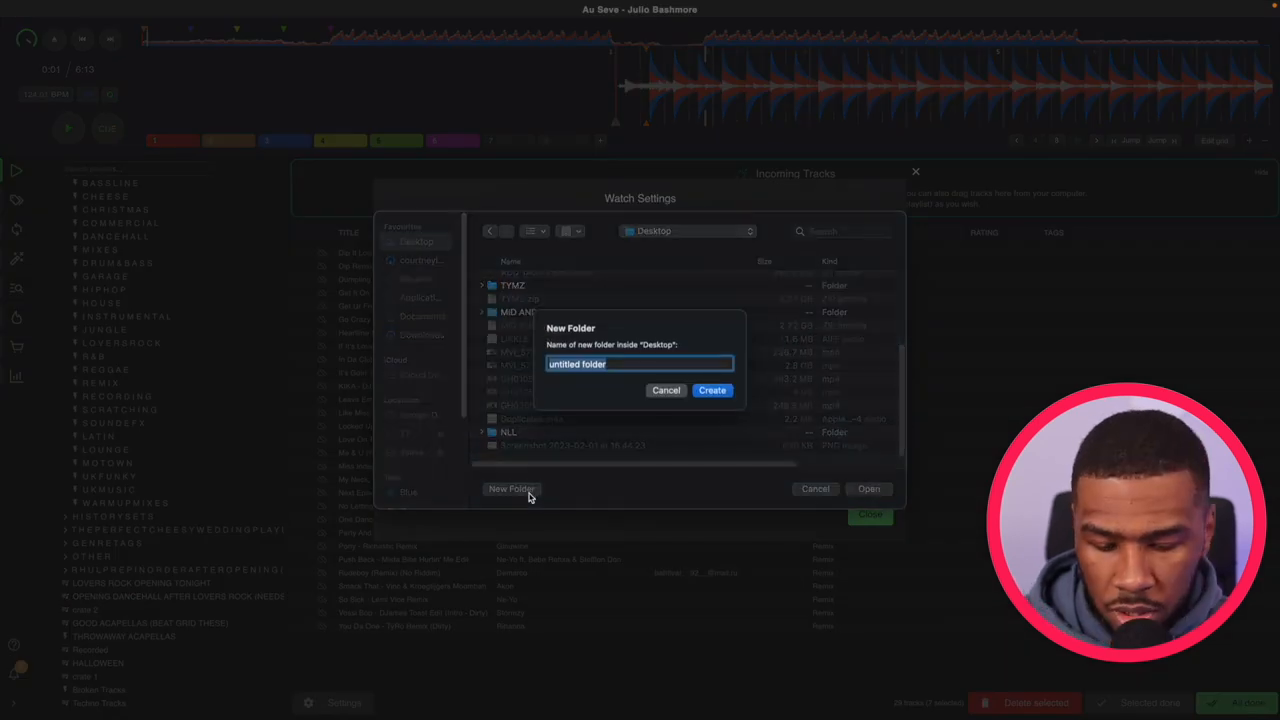
{"action": "type", "text": "New Lexicon Location"}
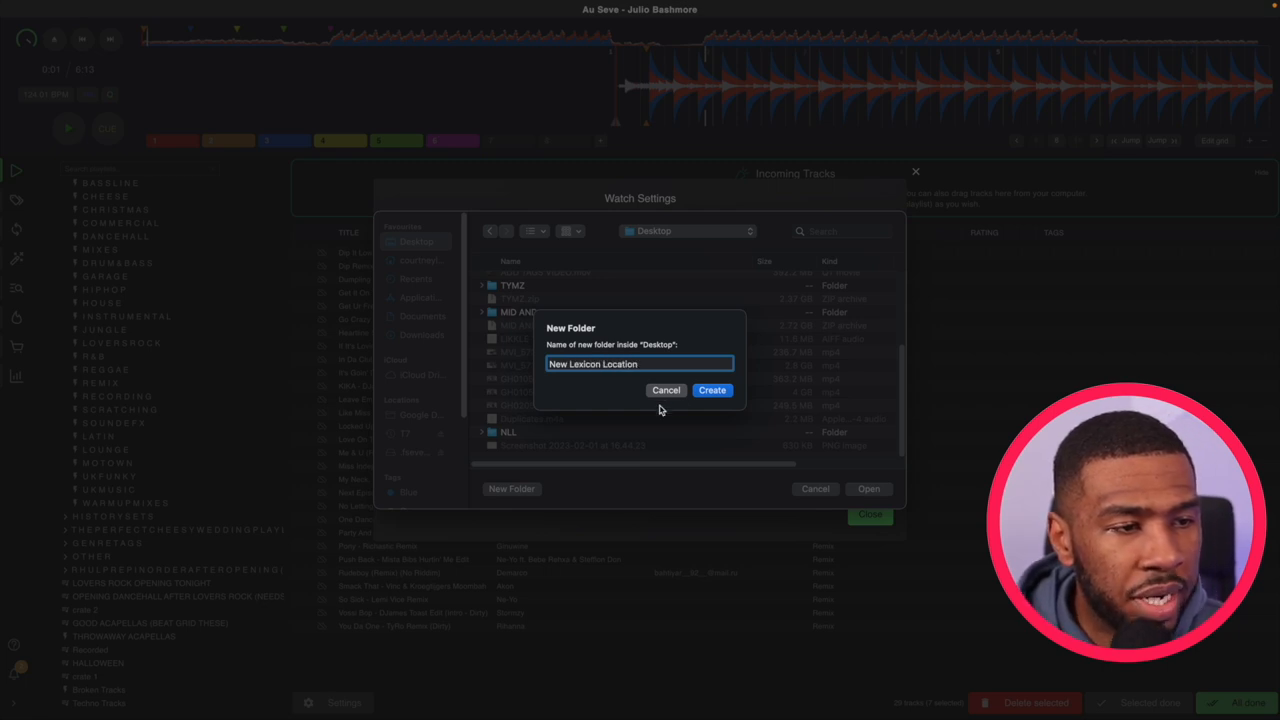
{"action": "left_click", "coordinate": [712, 390]}
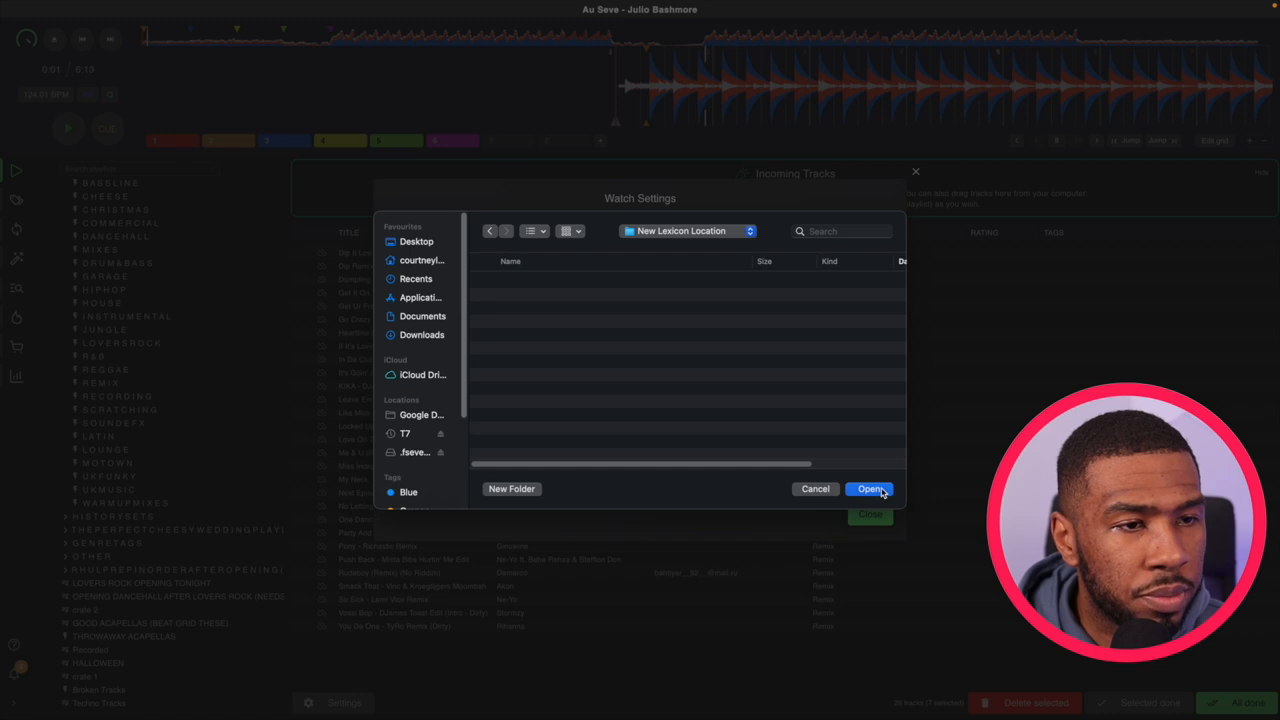
Step: Set New Lexicon Location as the target folder with Year subfolders and close Watch Settings
{"action": "left_click", "coordinate": [868, 488]}
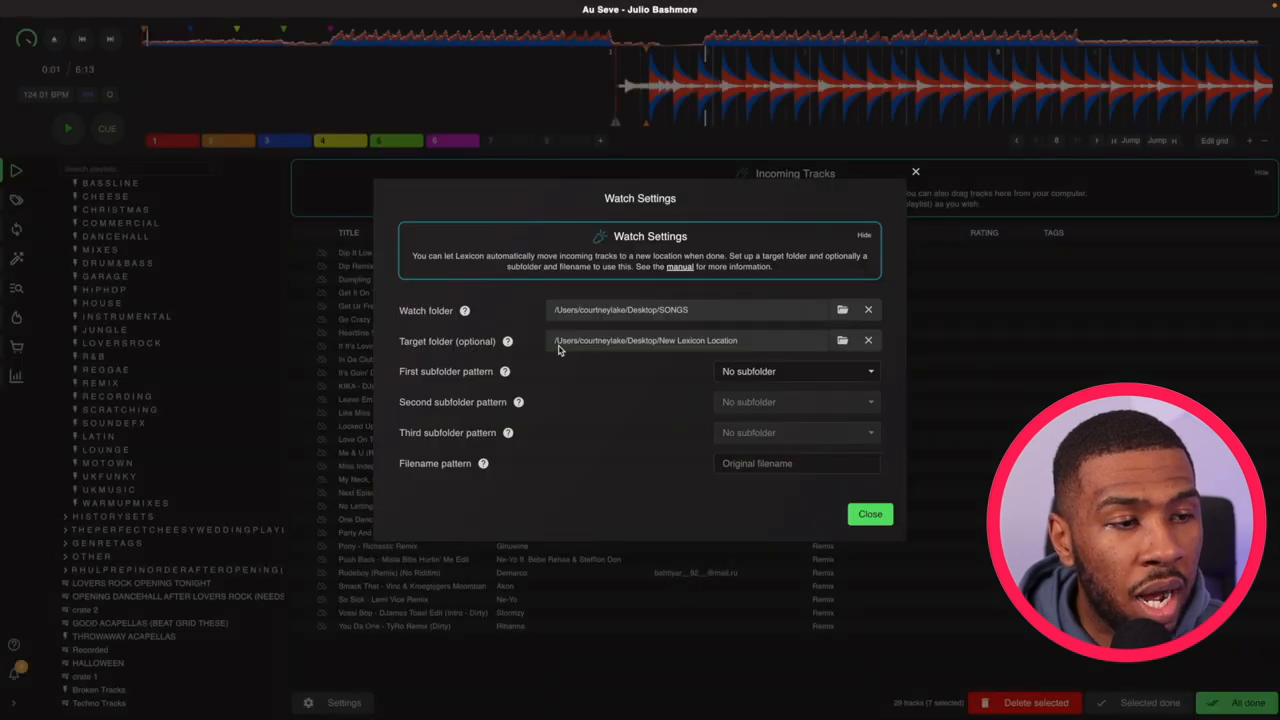
{"action": "mouse_move", "coordinate": [668, 378]}
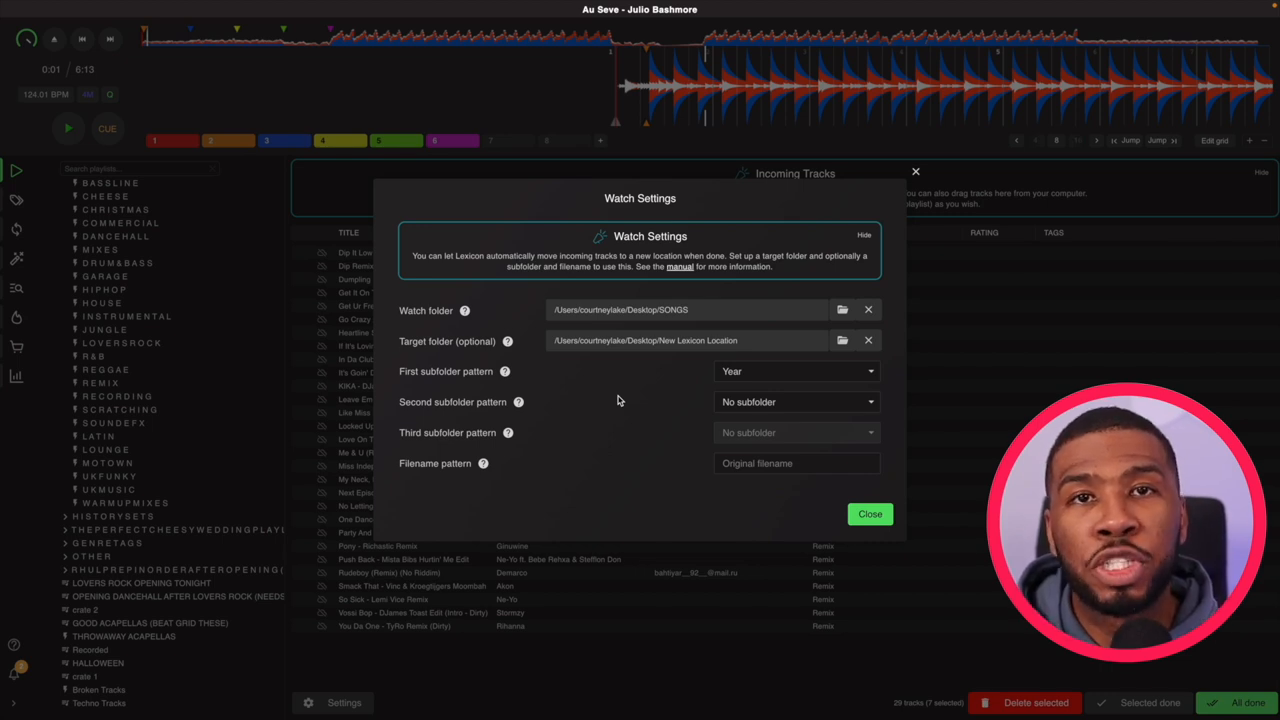
{"action": "left_click", "coordinate": [868, 512]}
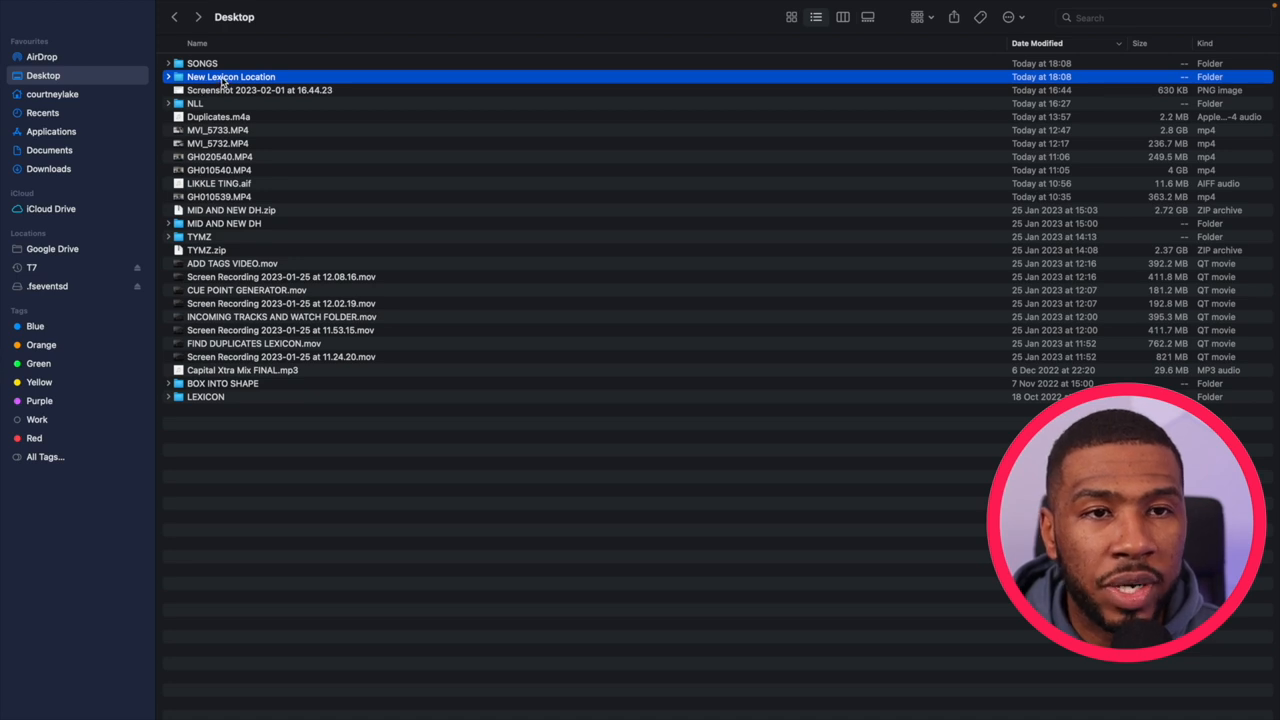
Step: Show the moved tracks in New Lexicon Location's year folders, selecting one in 2016
{"action": "double_click", "coordinate": [230, 76]}
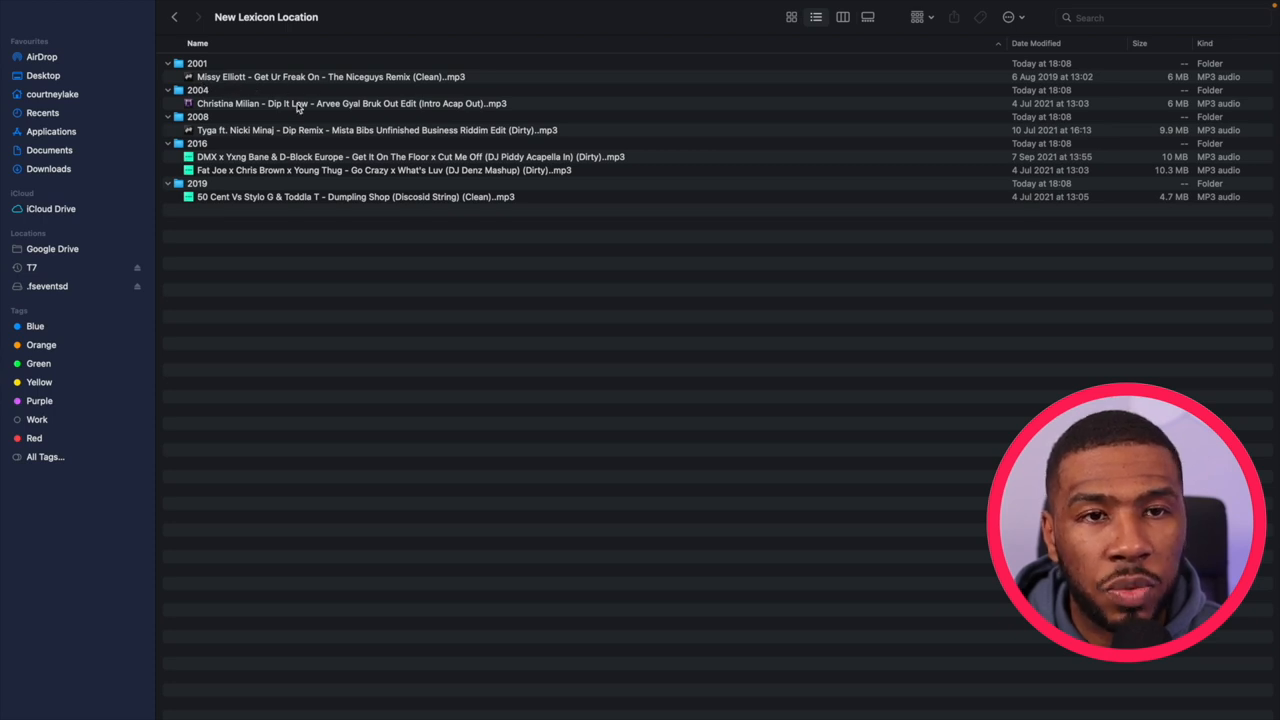
{"action": "left_click", "coordinate": [410, 156]}
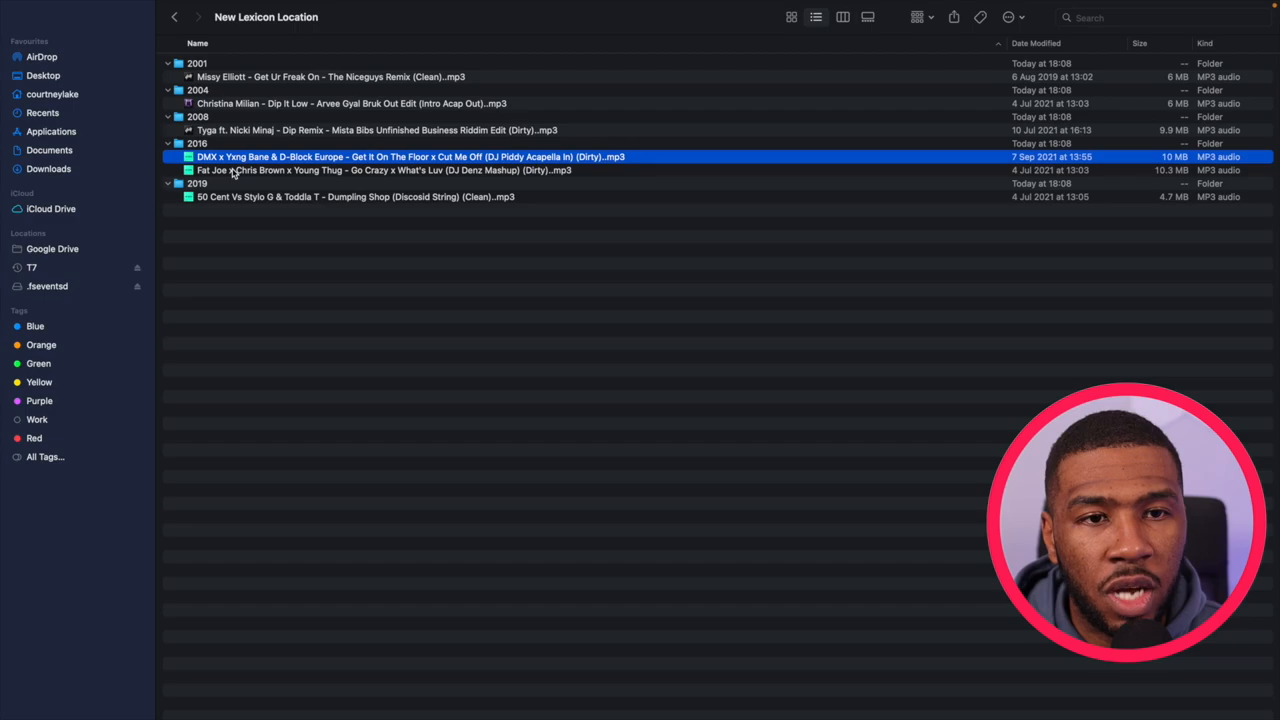